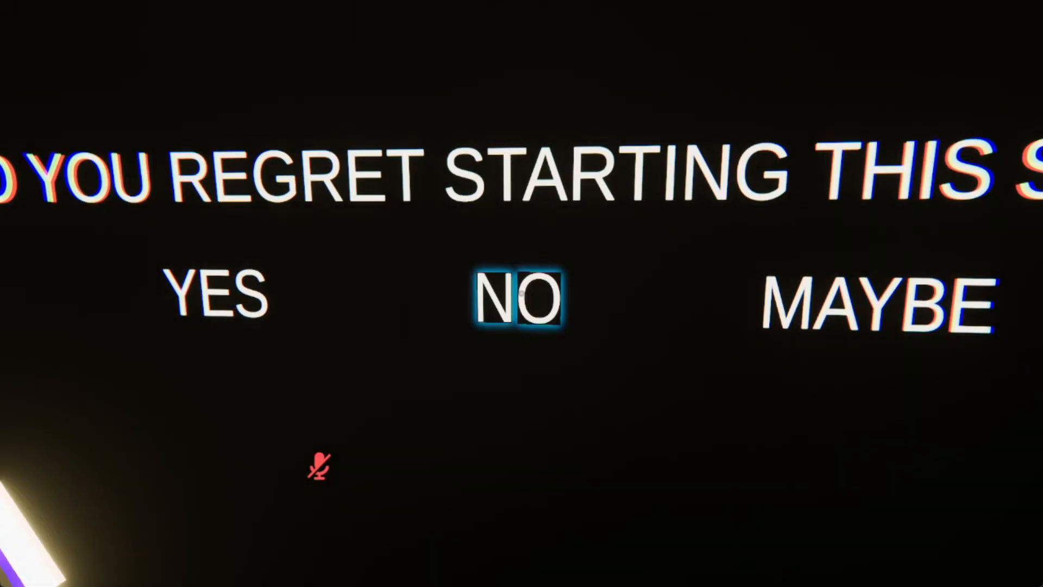
- Answer NO to the regret question, then continue past the 37:54 'Brave' results screen
click(521, 297)
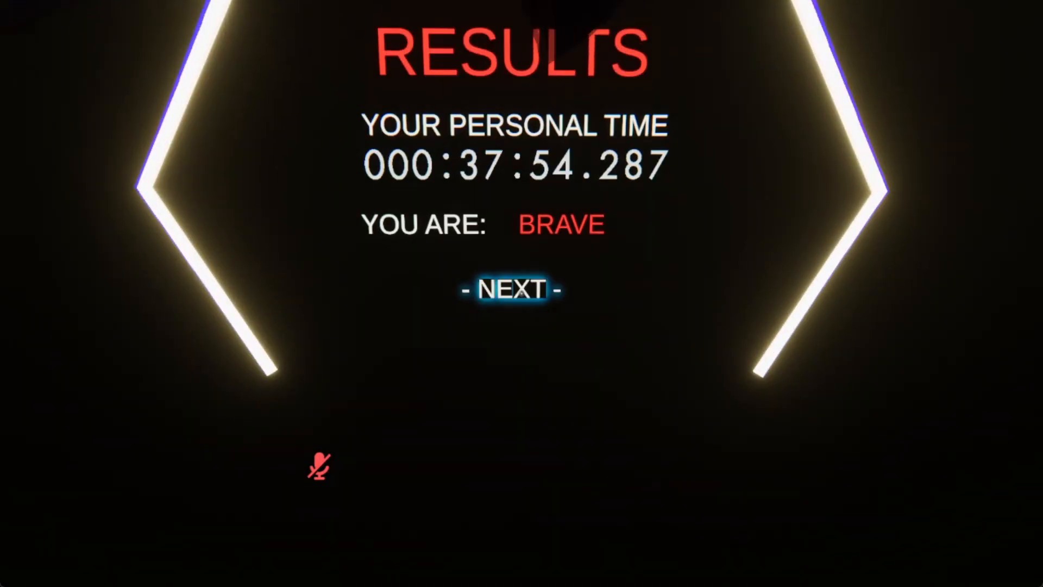
click(512, 290)
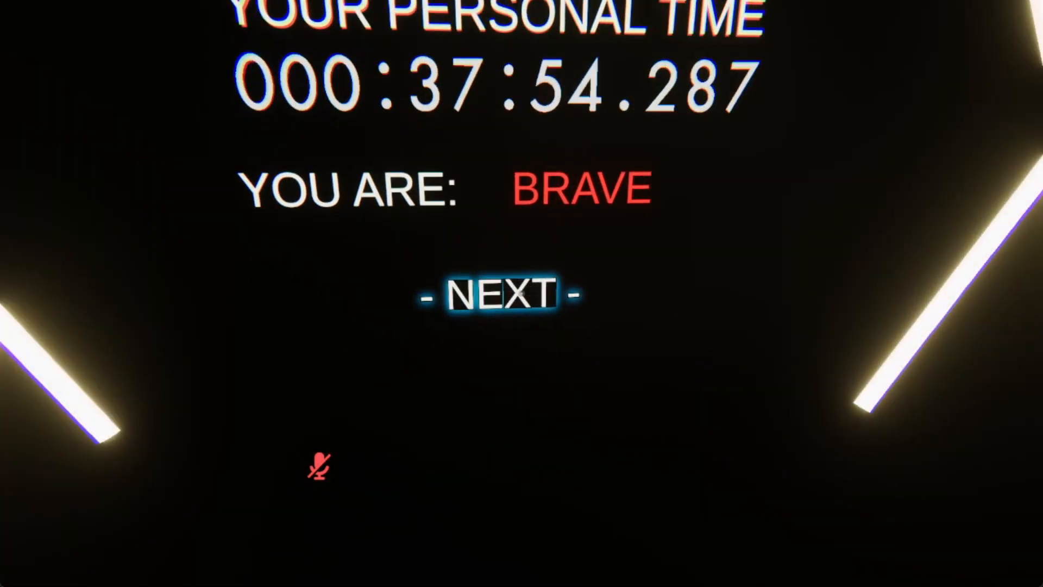
click(496, 294)
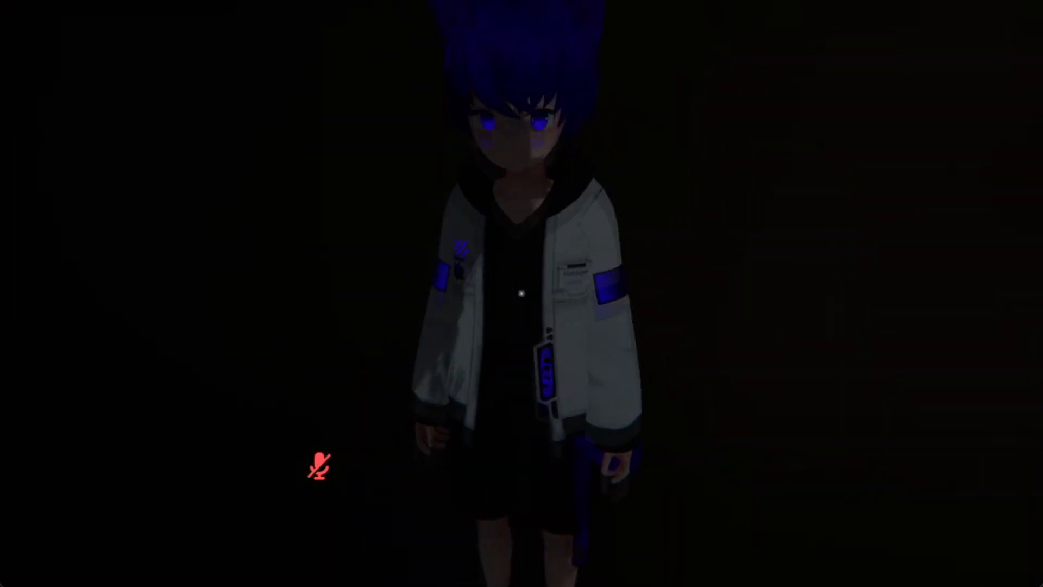